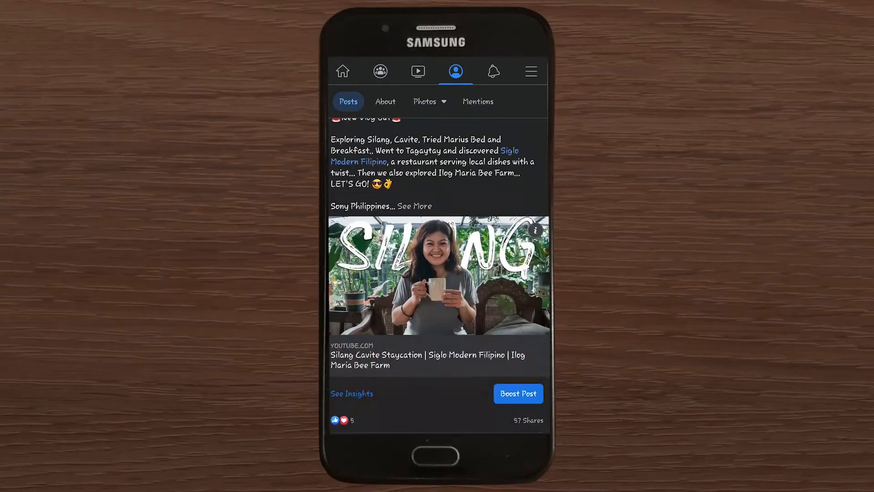
Scroll the Facebook post to view the YouTube link preview and thumbnail guidelines.
scroll(down, 3)
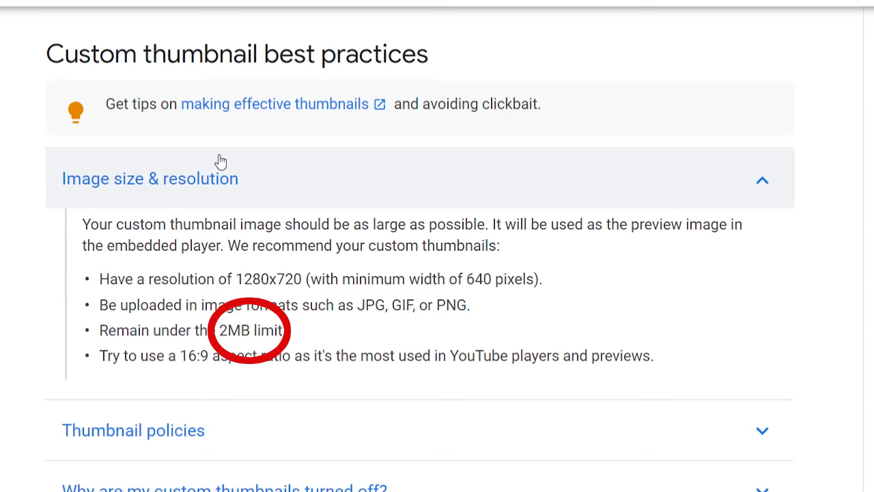
Browse the YouTube channel home page playlists, then move to the Sharing Debugger.
click(345, 9)
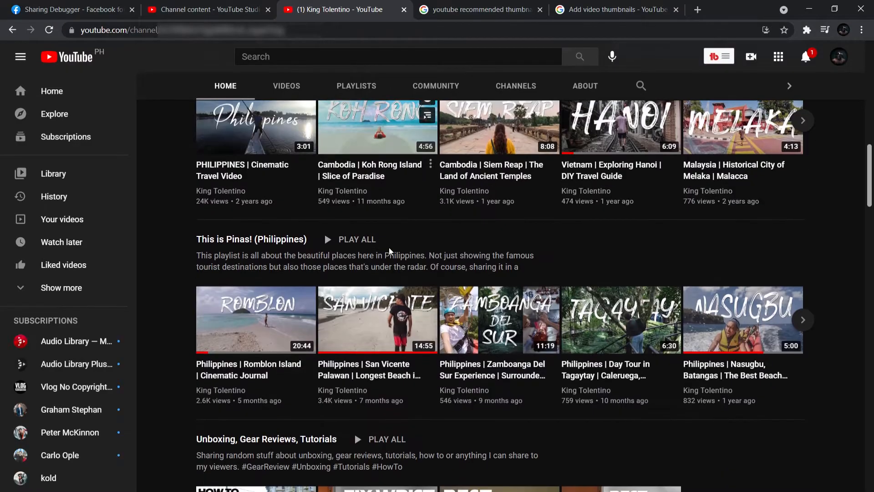
scroll(down, 3)
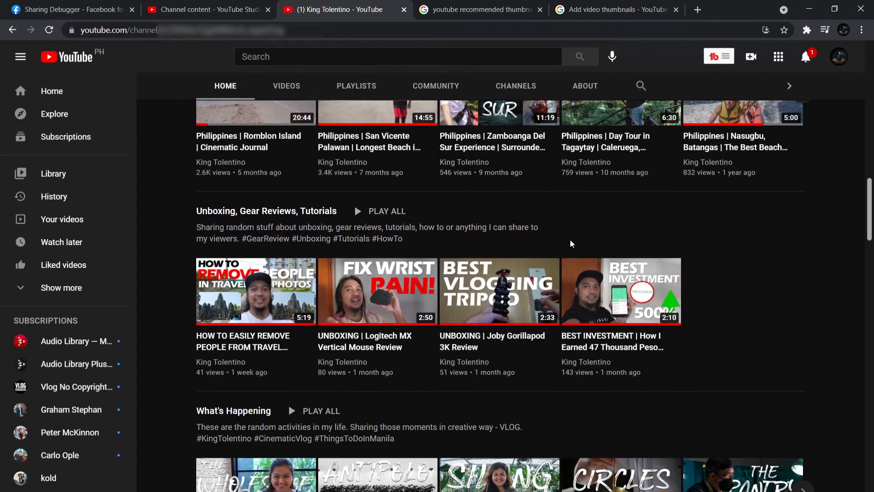
scroll(up, 3)
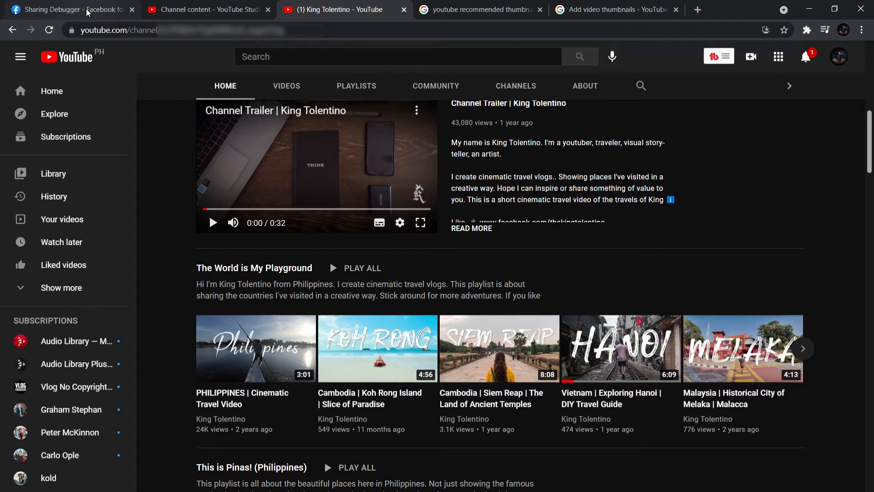
click(67, 9)
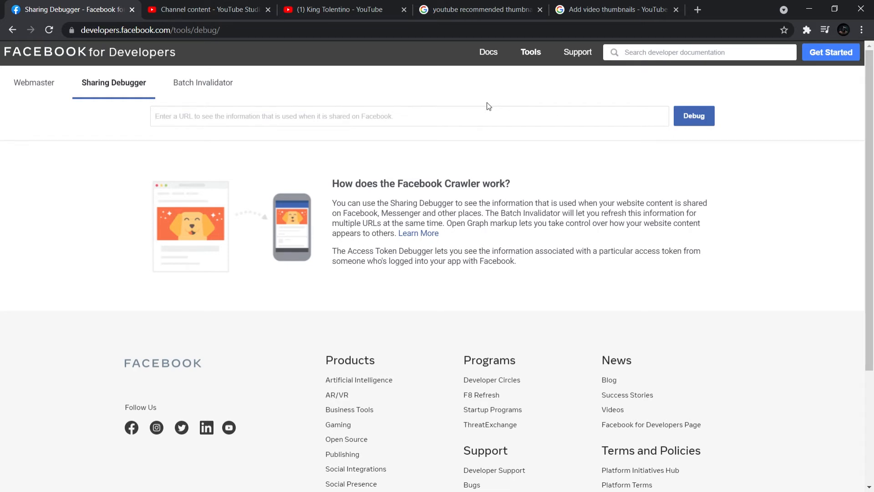
Zoom in the Sharing Debugger page, then bring up the YouTube Studio content list.
key(ctrl+plus)
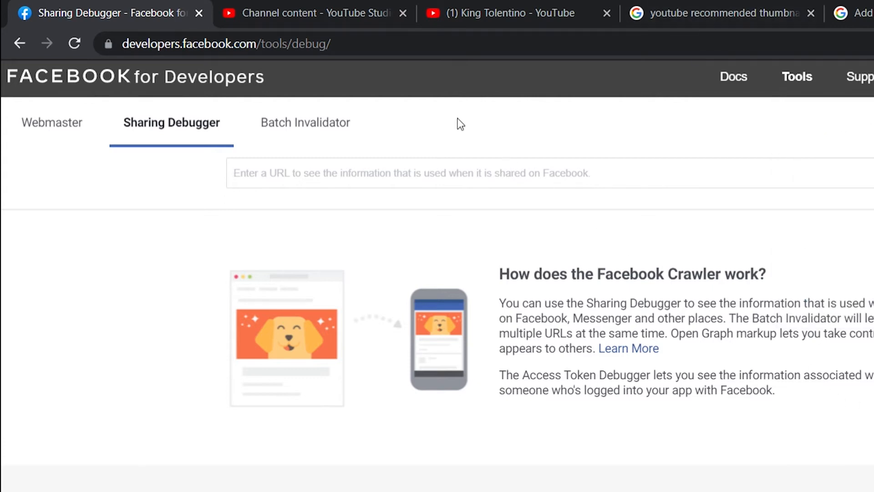
click(310, 13)
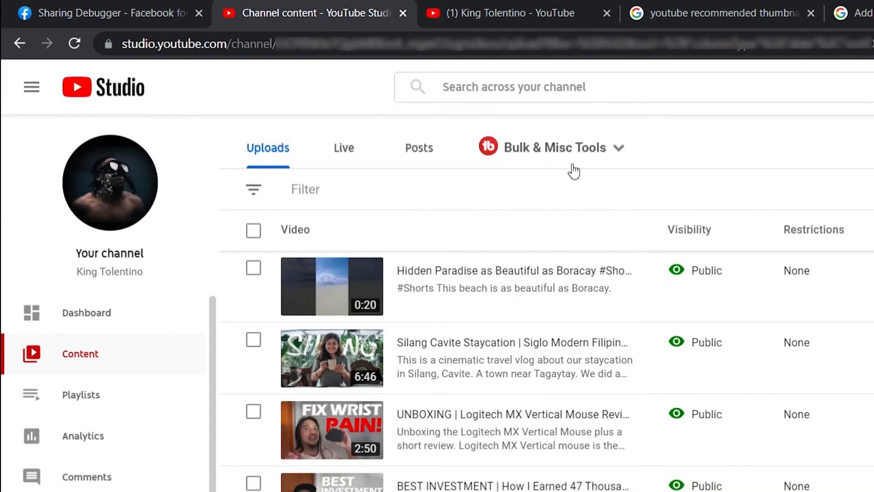
mouse_move(583, 365)
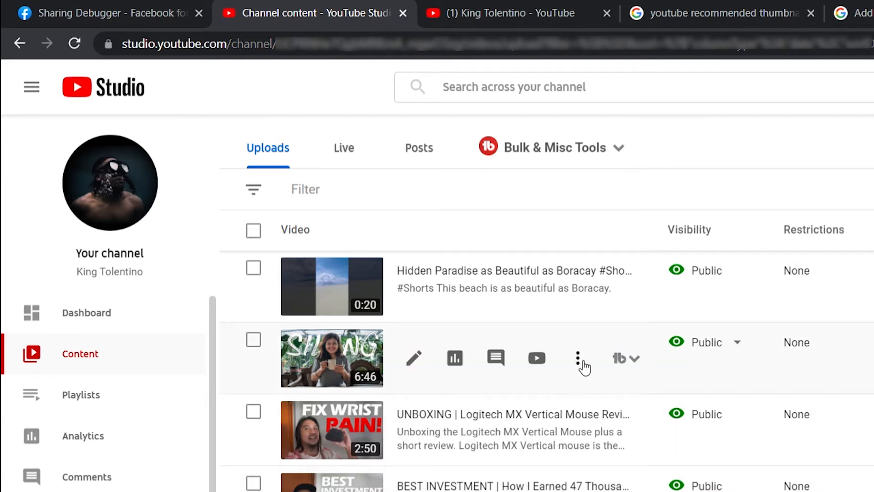
mouse_move(467, 393)
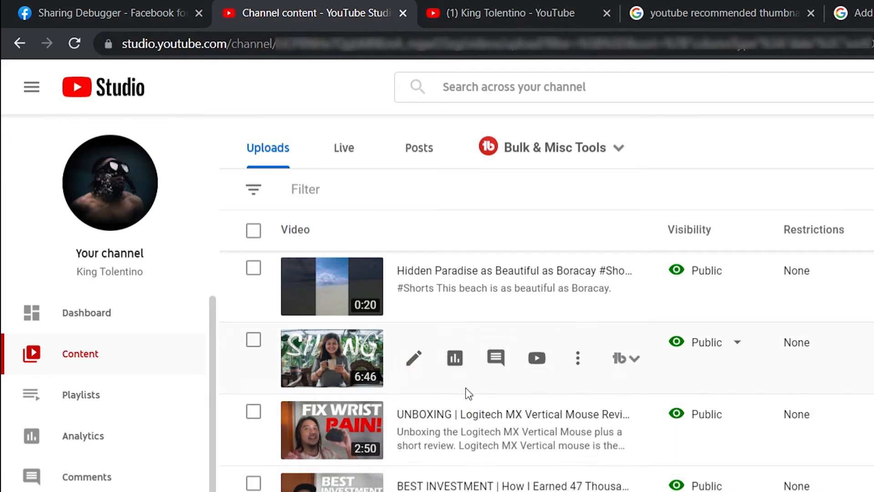
click(101, 13)
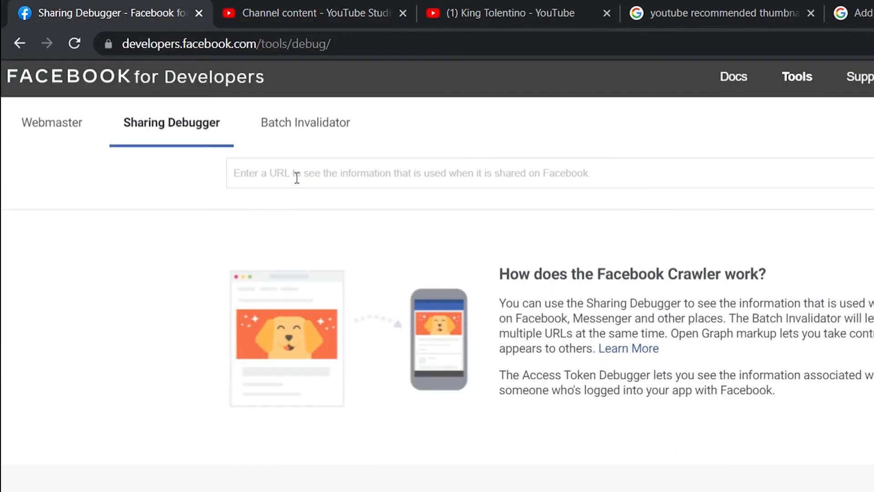
text(https://youtu.be/iTVTVVnTH1g)
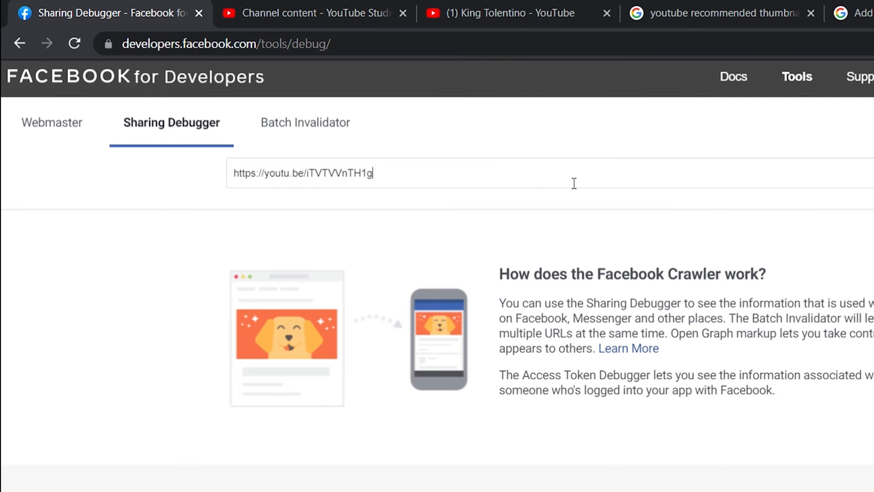
click(694, 115)
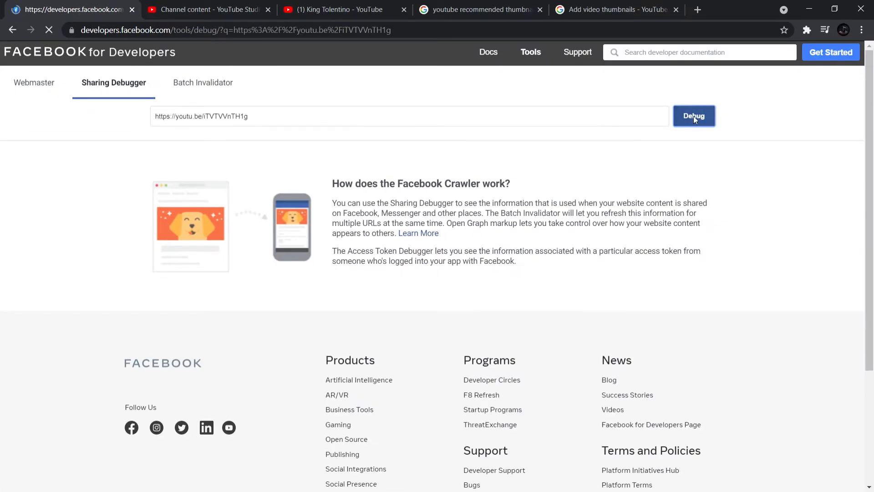
click(693, 115)
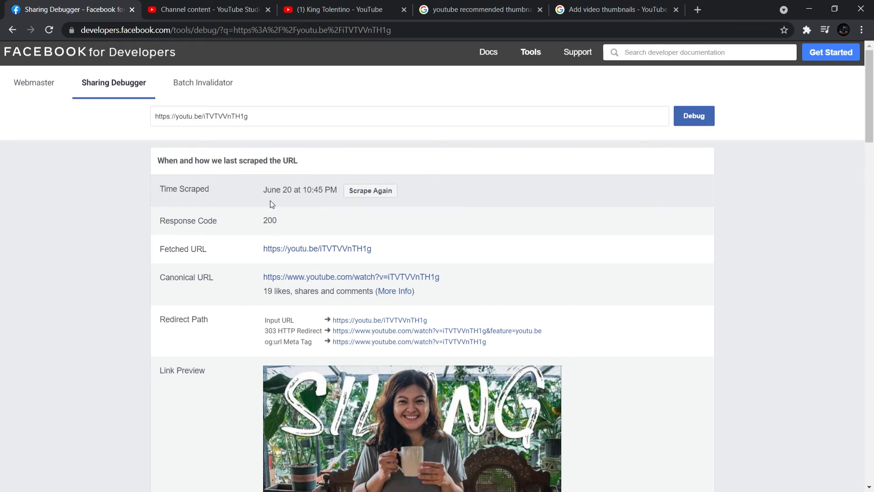
mouse_move(273, 199)
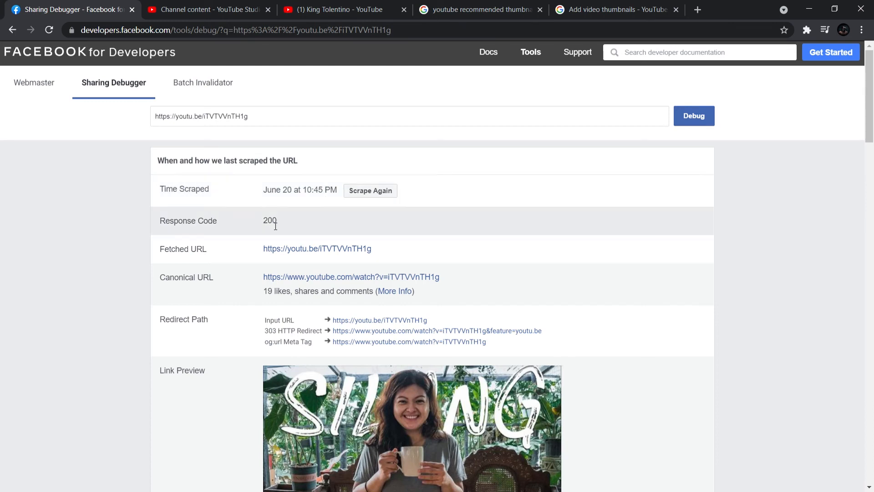
mouse_move(370, 191)
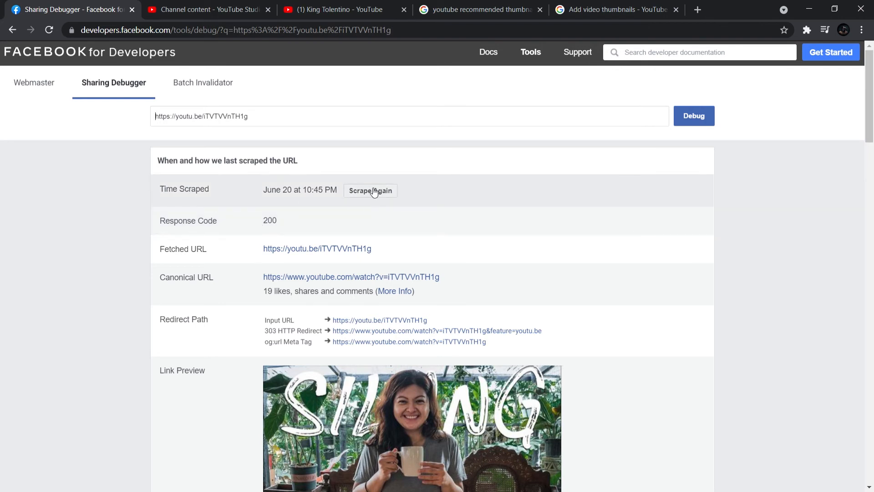
Have Facebook scrape the video link again to refresh its preview.
click(370, 190)
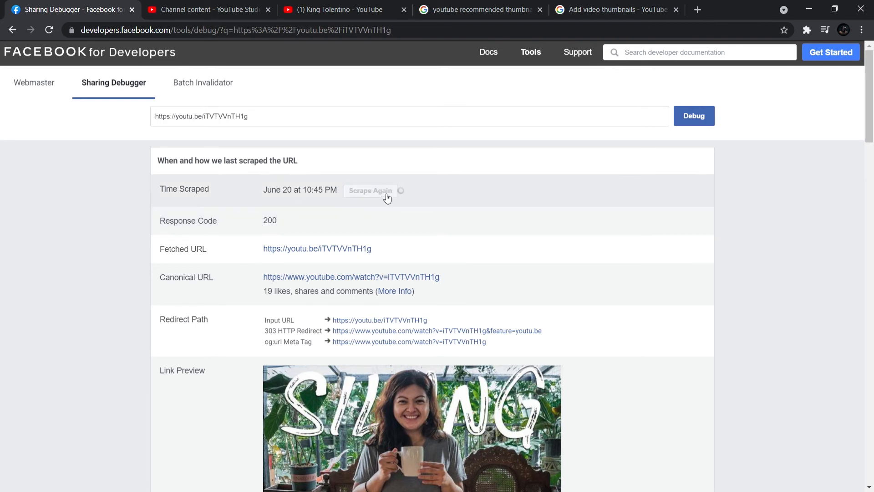
mouse_move(392, 202)
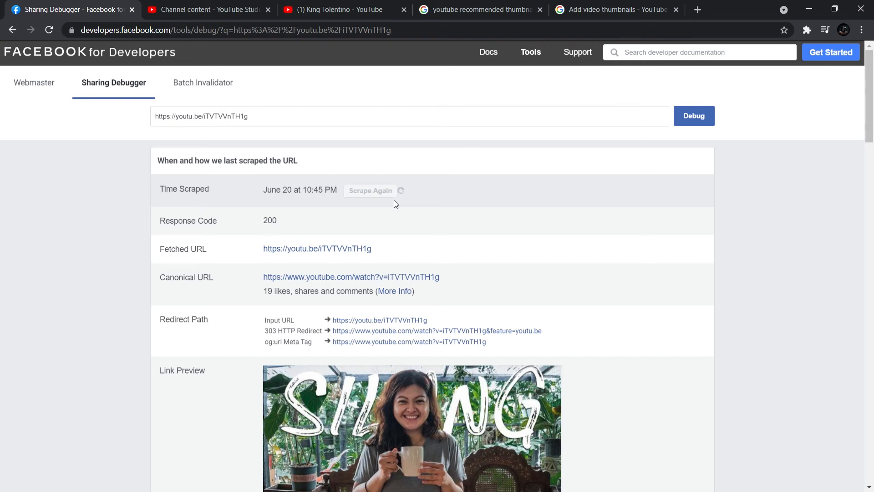
click(369, 190)
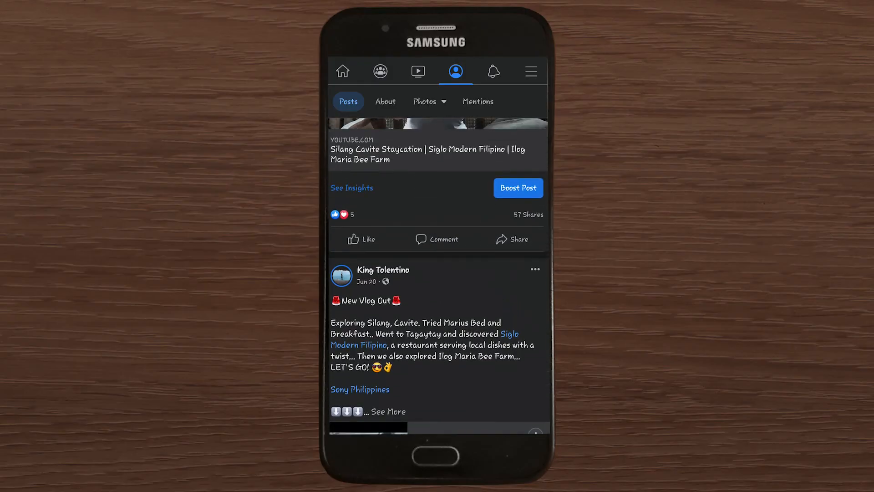
Scroll to the Silang vlog post showing the refreshed thumbnail preview.
scroll(down, 3)
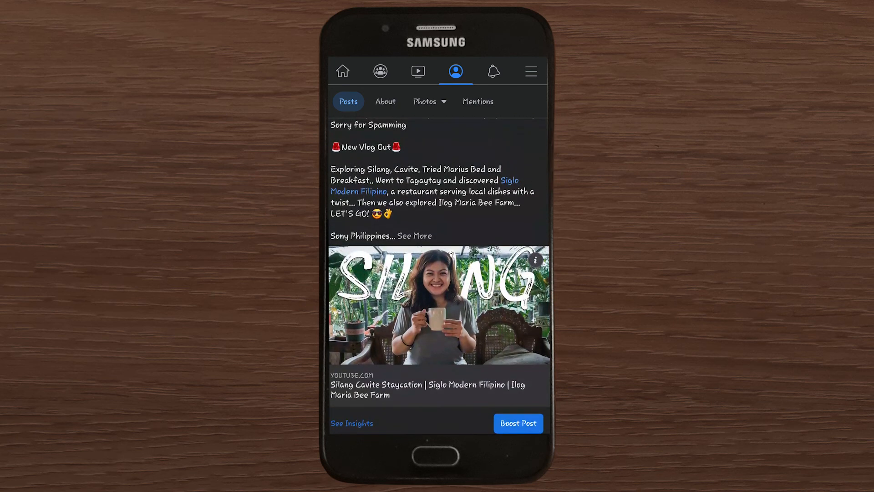